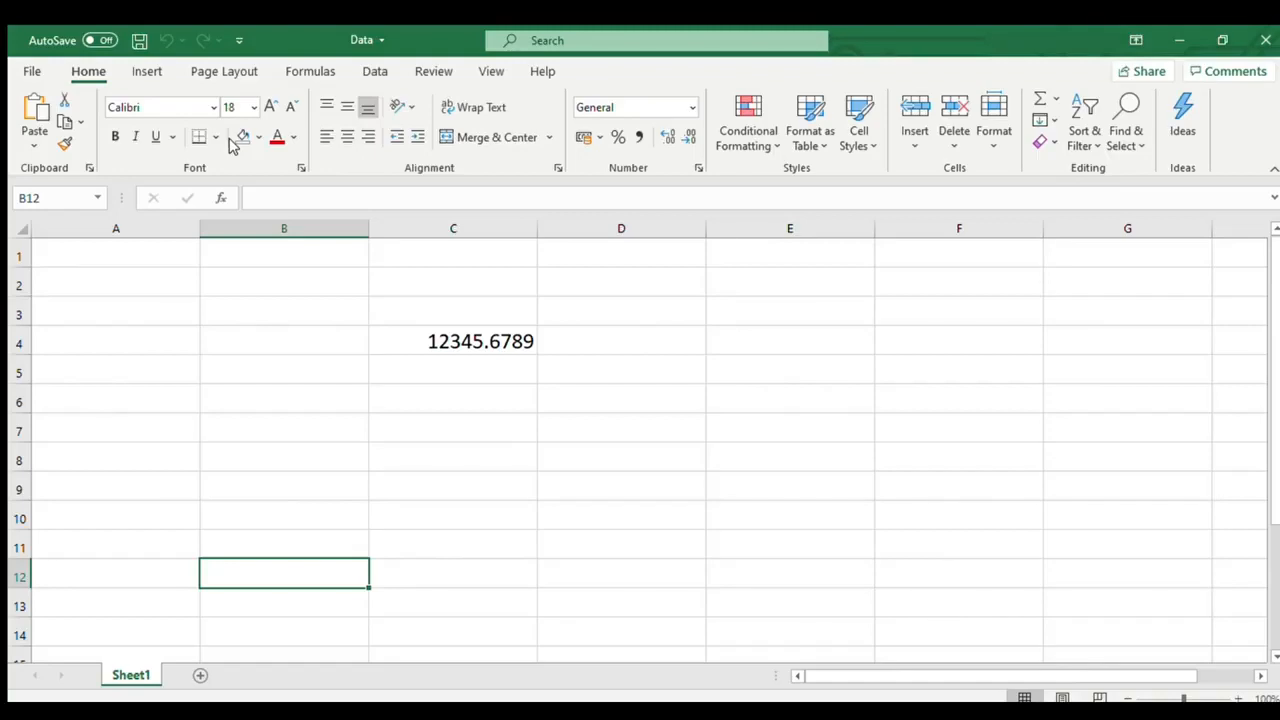
mouse_move(300, 508)
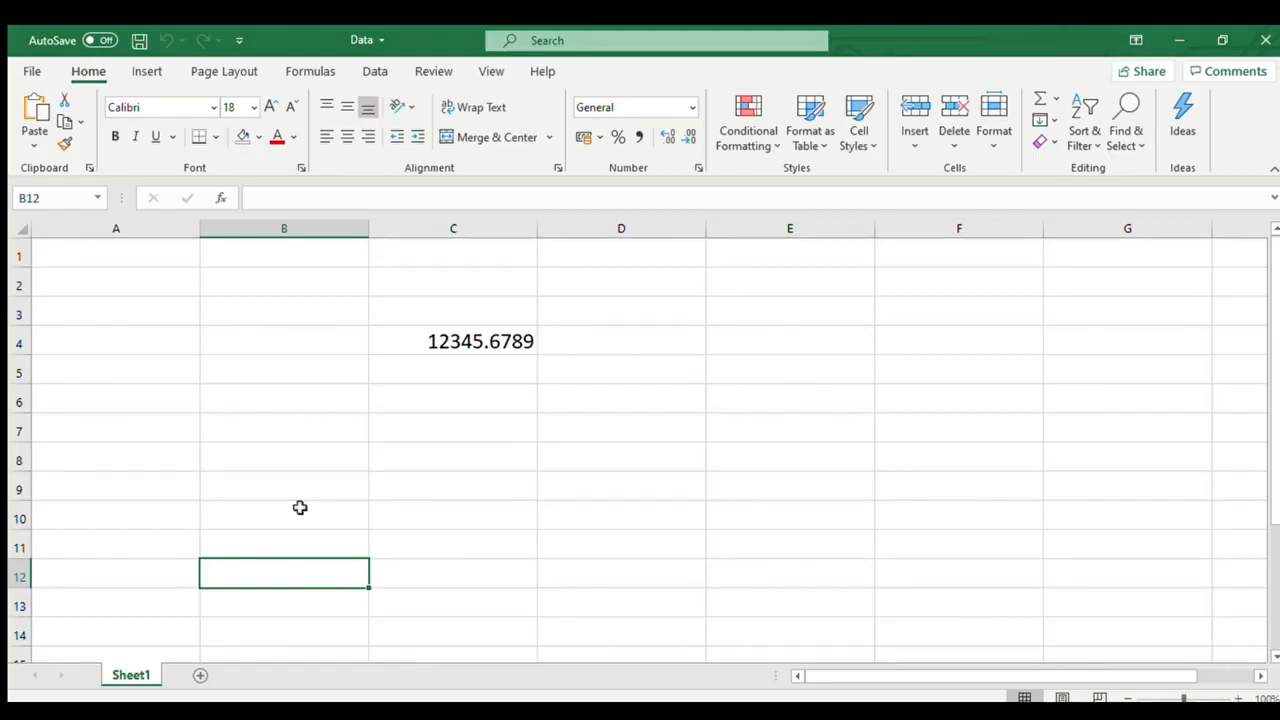
- Enter =DOLLAR(C4,2), =DOLLAR(C4) and =DOLLAR(C4,-2) in B5:D5, giving ₹12,345.68, ₹12,346 and ₹12,300
left_click(284, 370)
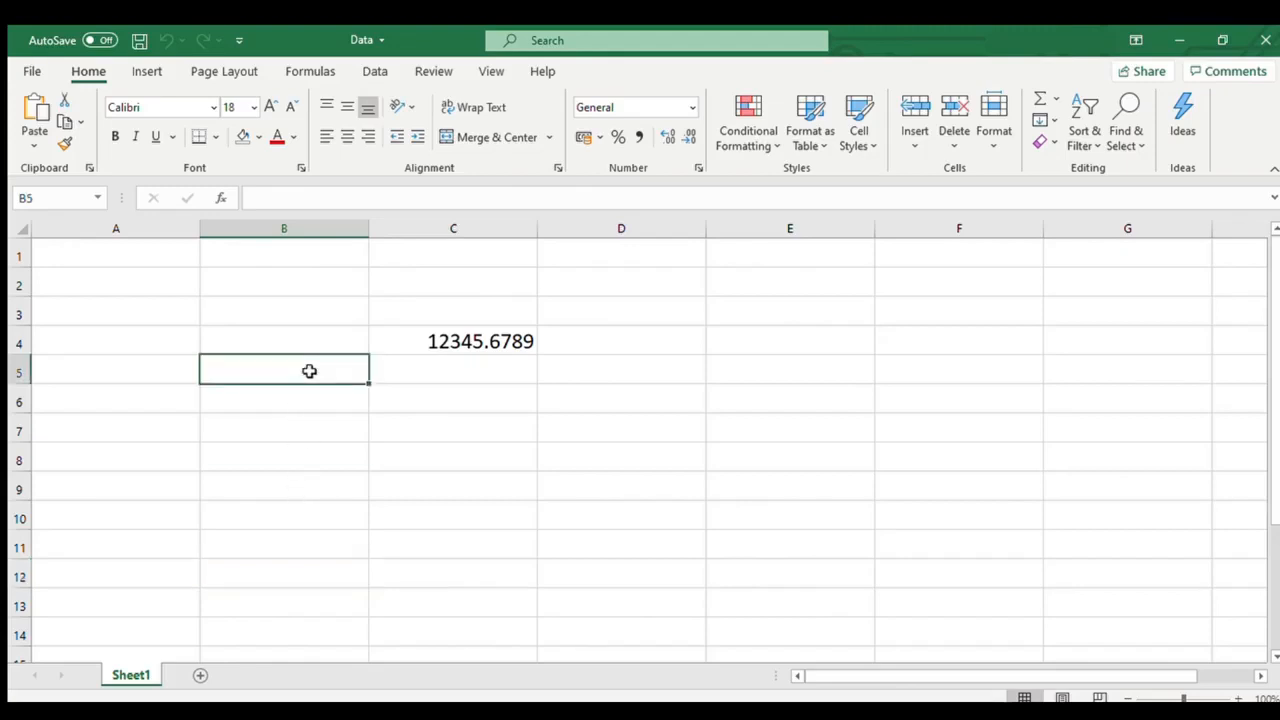
type("=dollar(C4")
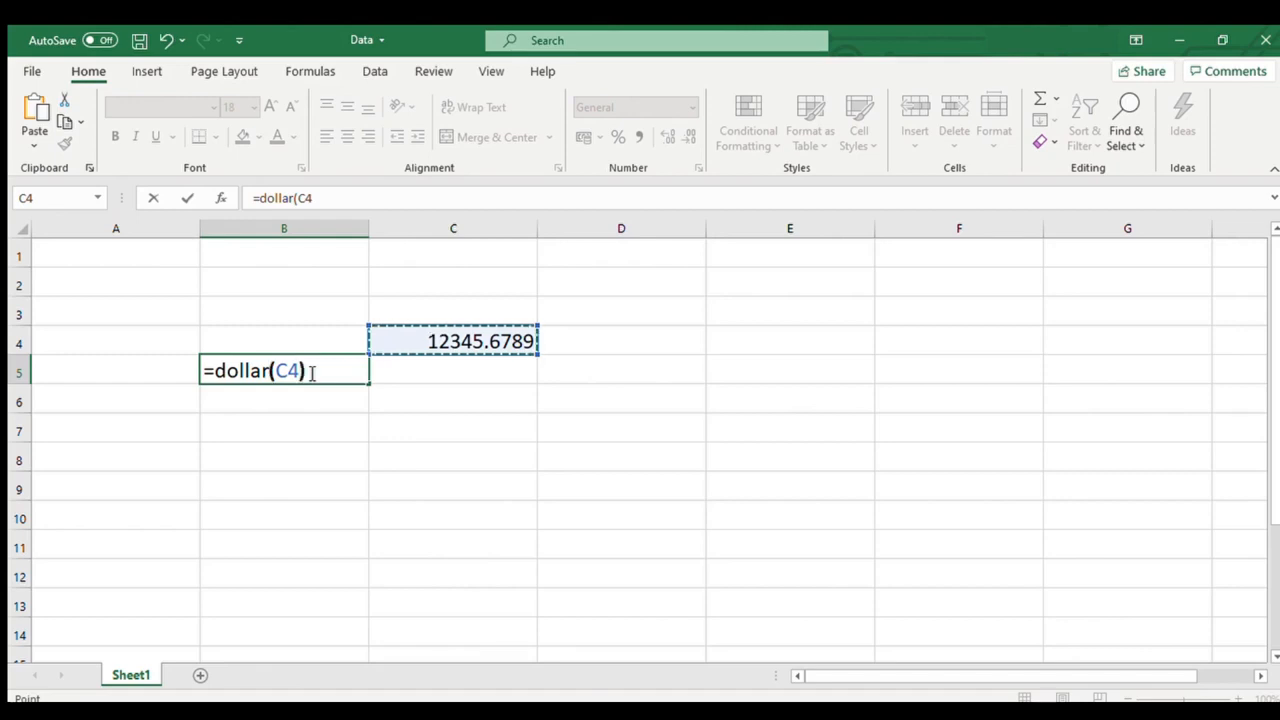
type(",2")
left_click(452, 370)
type("=")
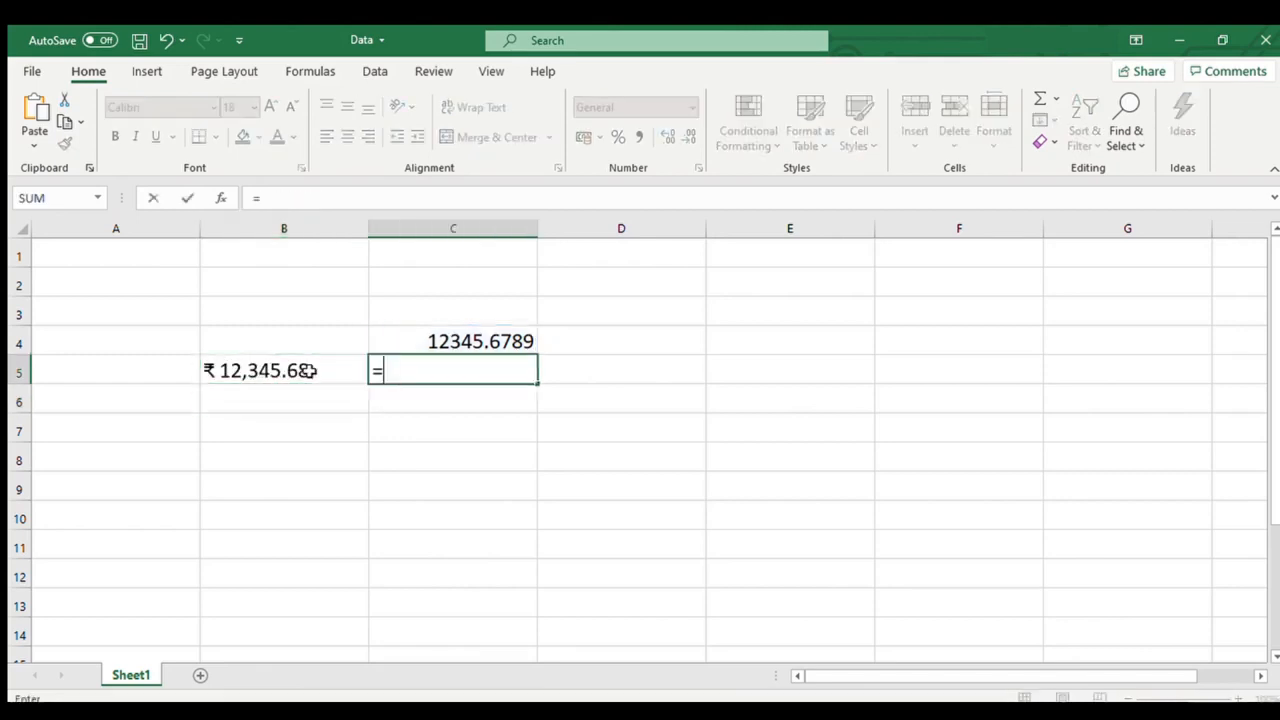
type("dollar(C4")
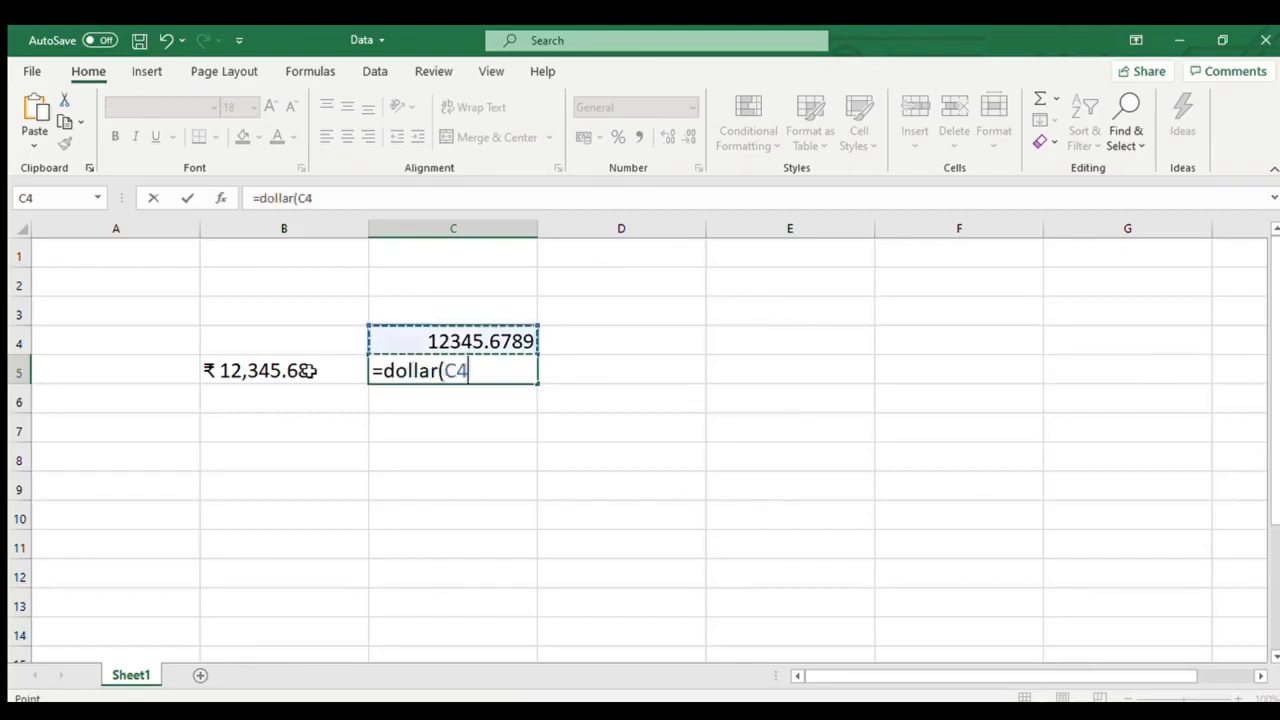
type(",")
left_click(620, 370)
type("=")
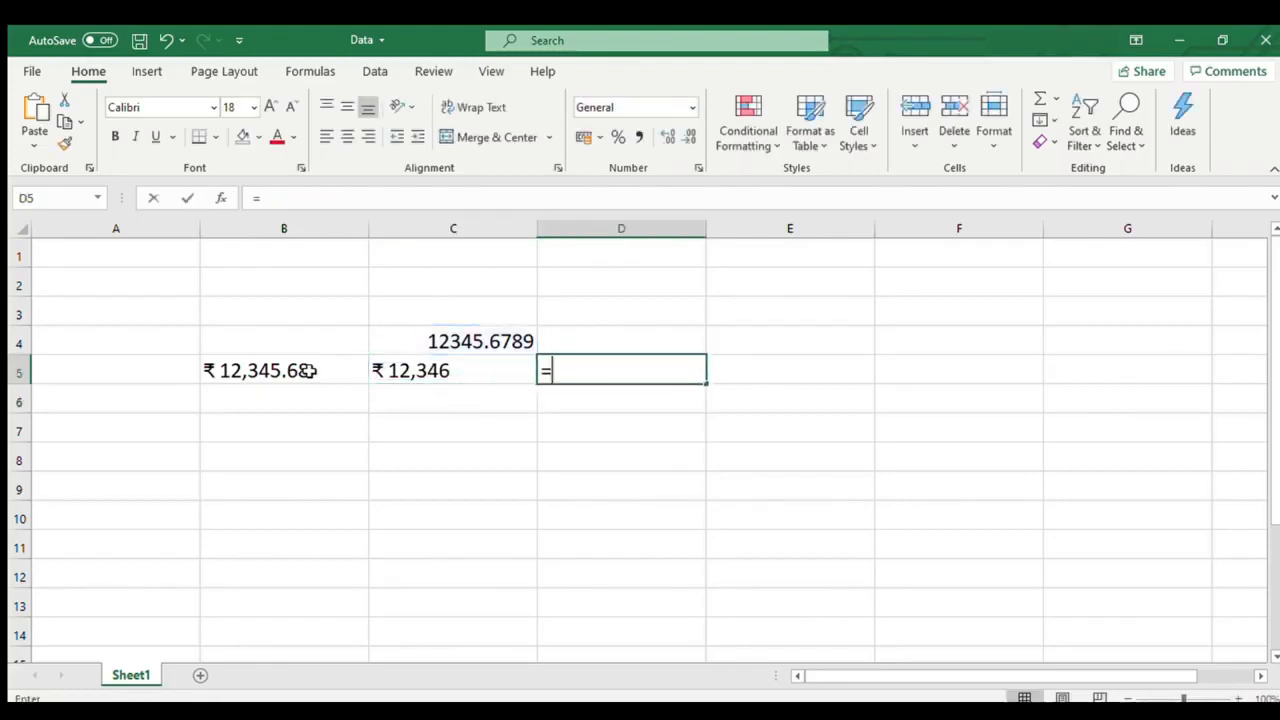
type("dollar(C4,")
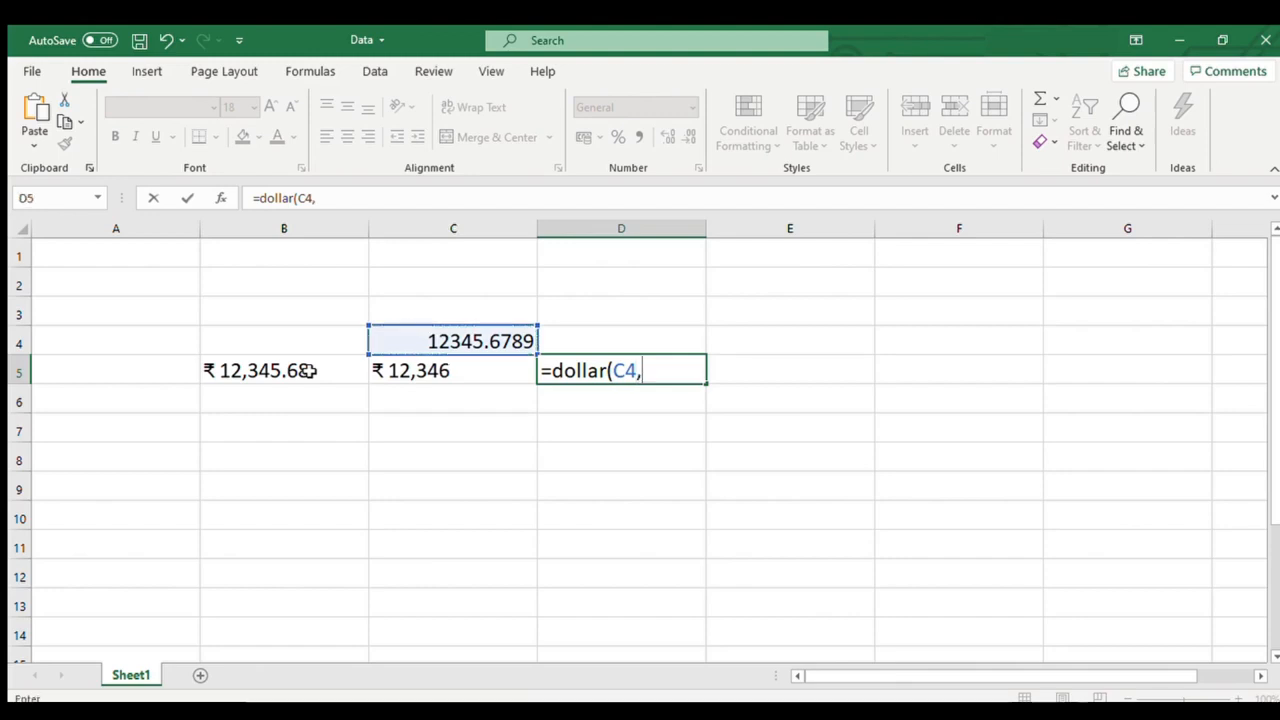
type("-2)")
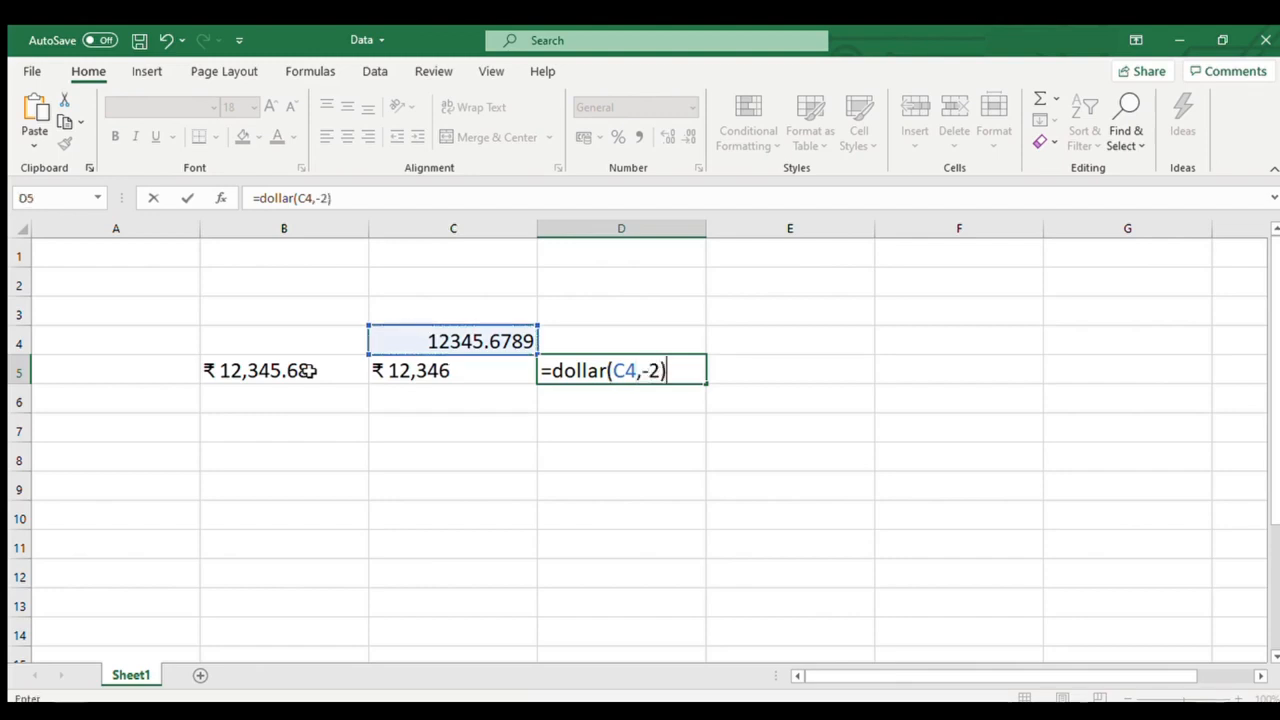
key("Return")
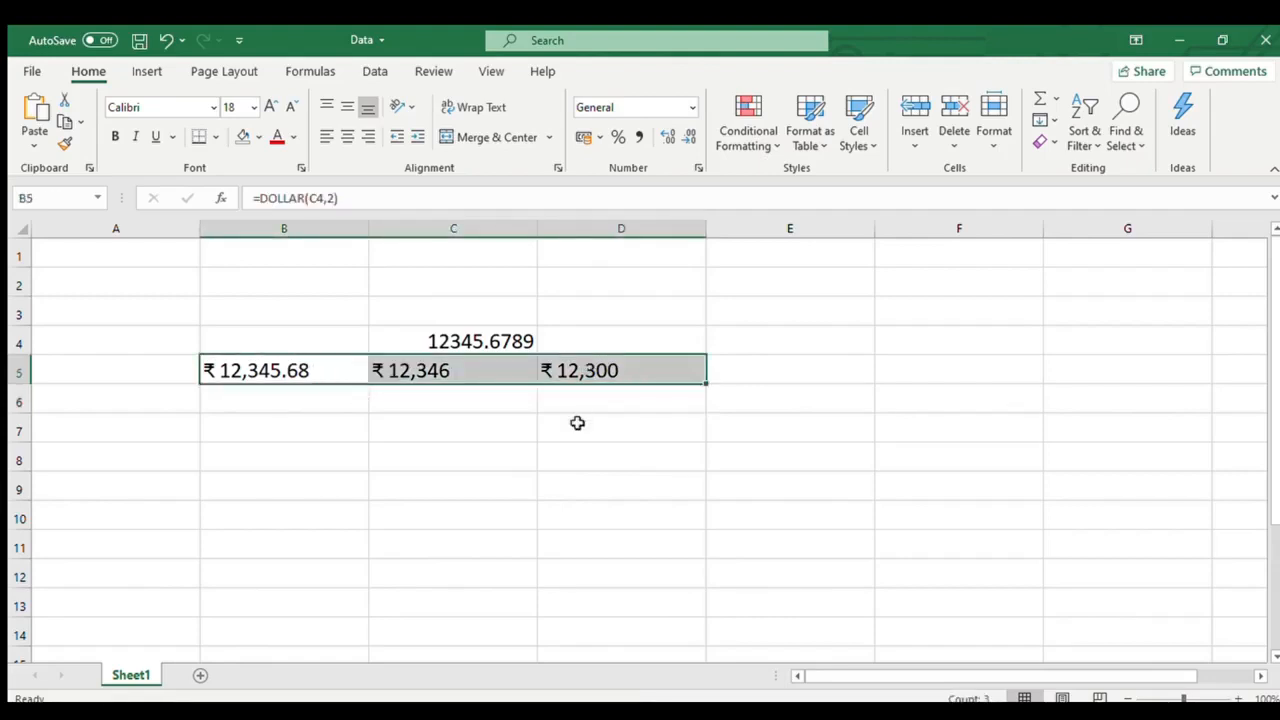
mouse_move(760, 396)
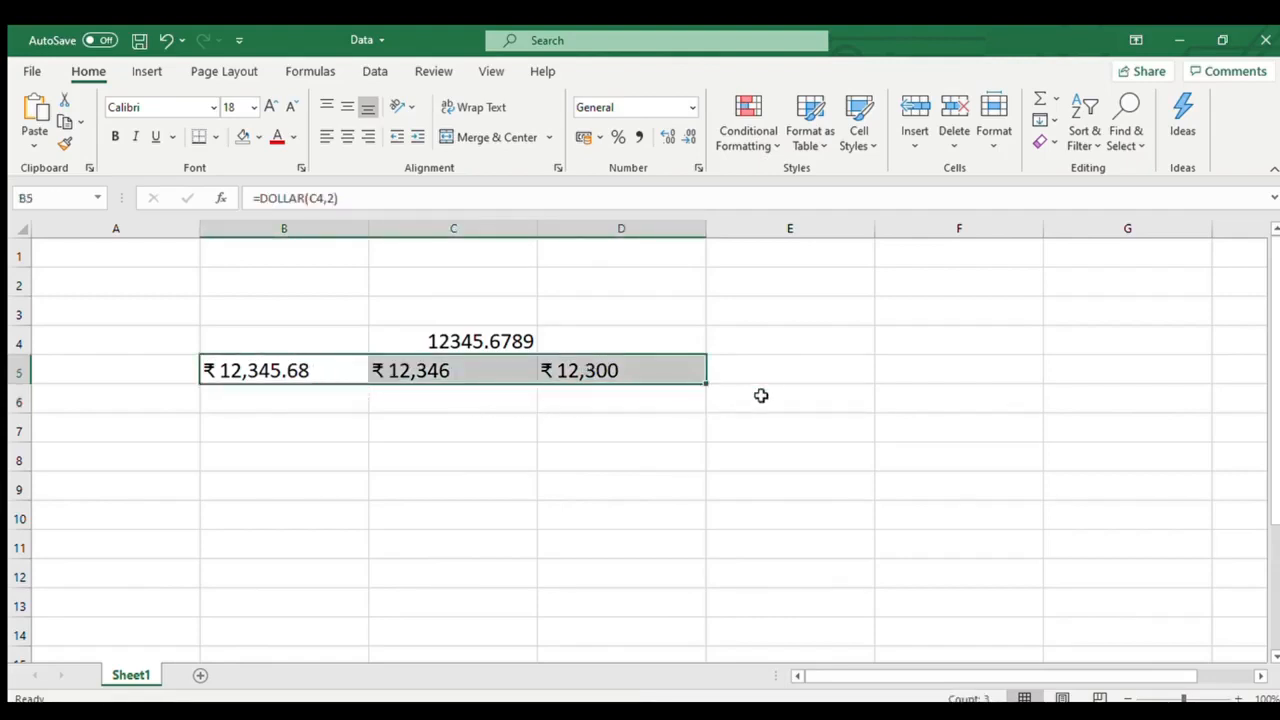
- Enter =SUM(B5:D5) in E5, which returns 0 because the DOLLAR results are text
left_click(790, 370)
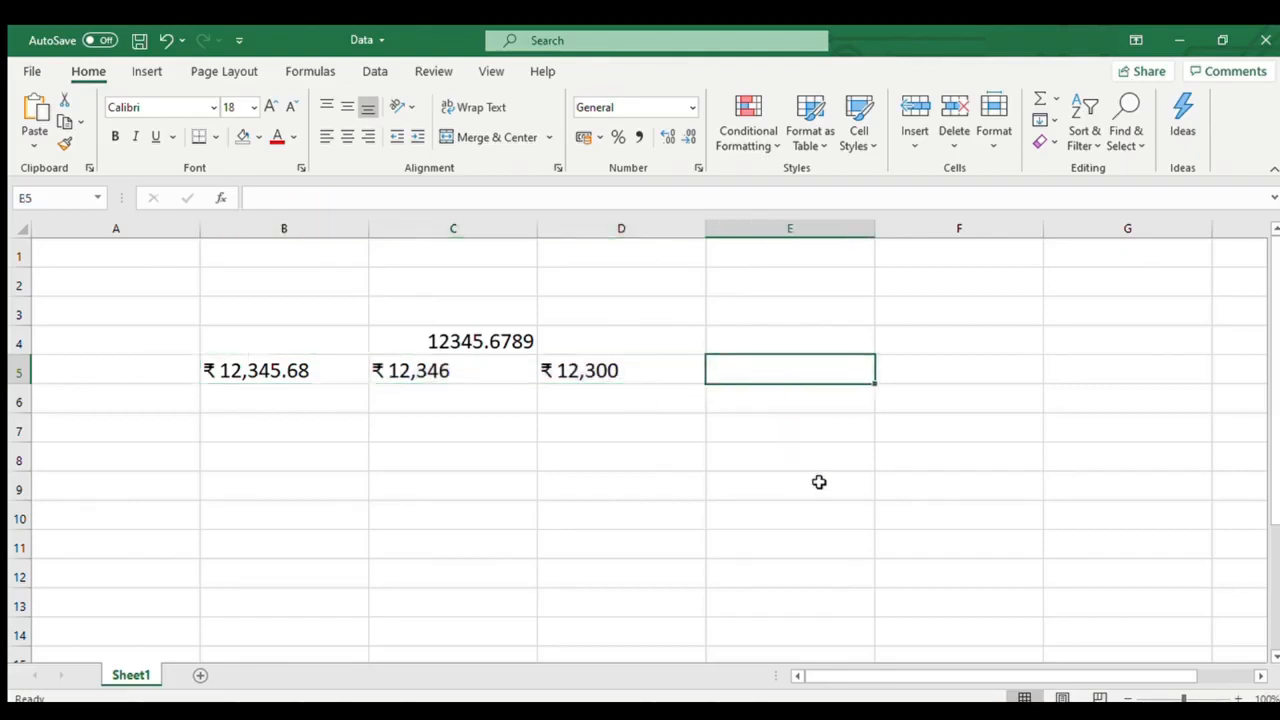
type("=sum")
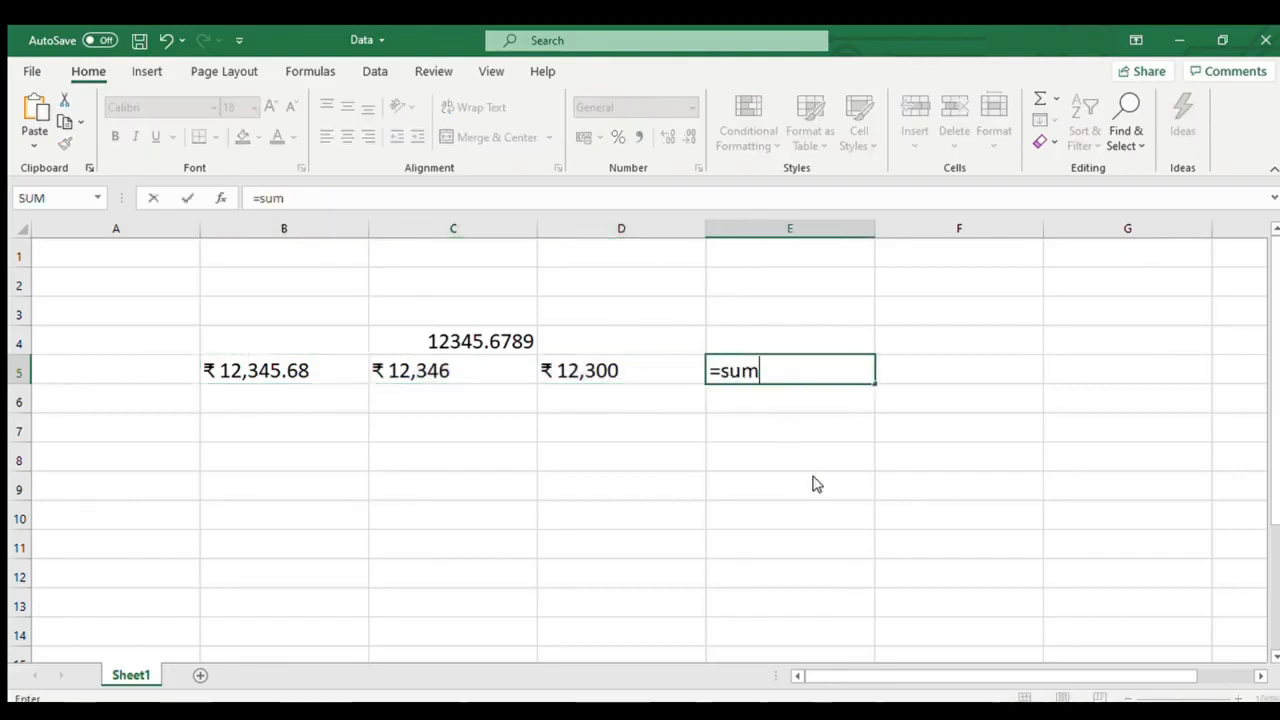
left_click_drag(284, 370, 620, 370)
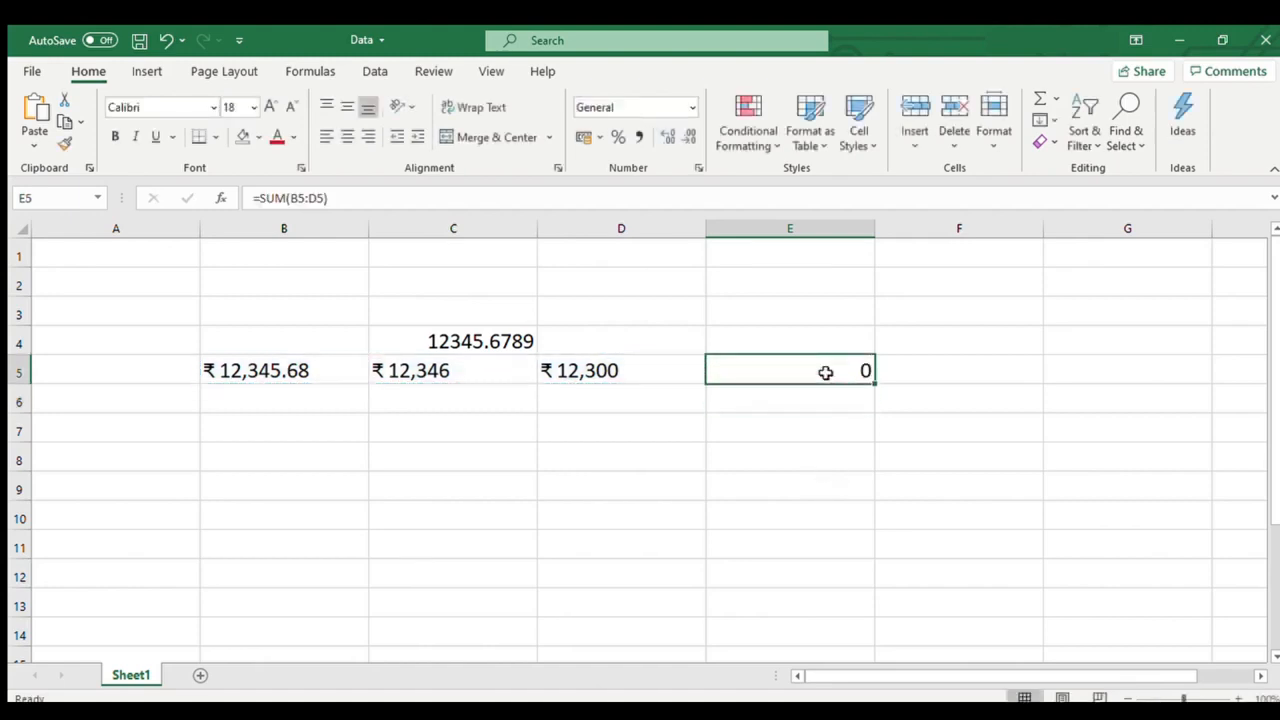
double_click(790, 370)
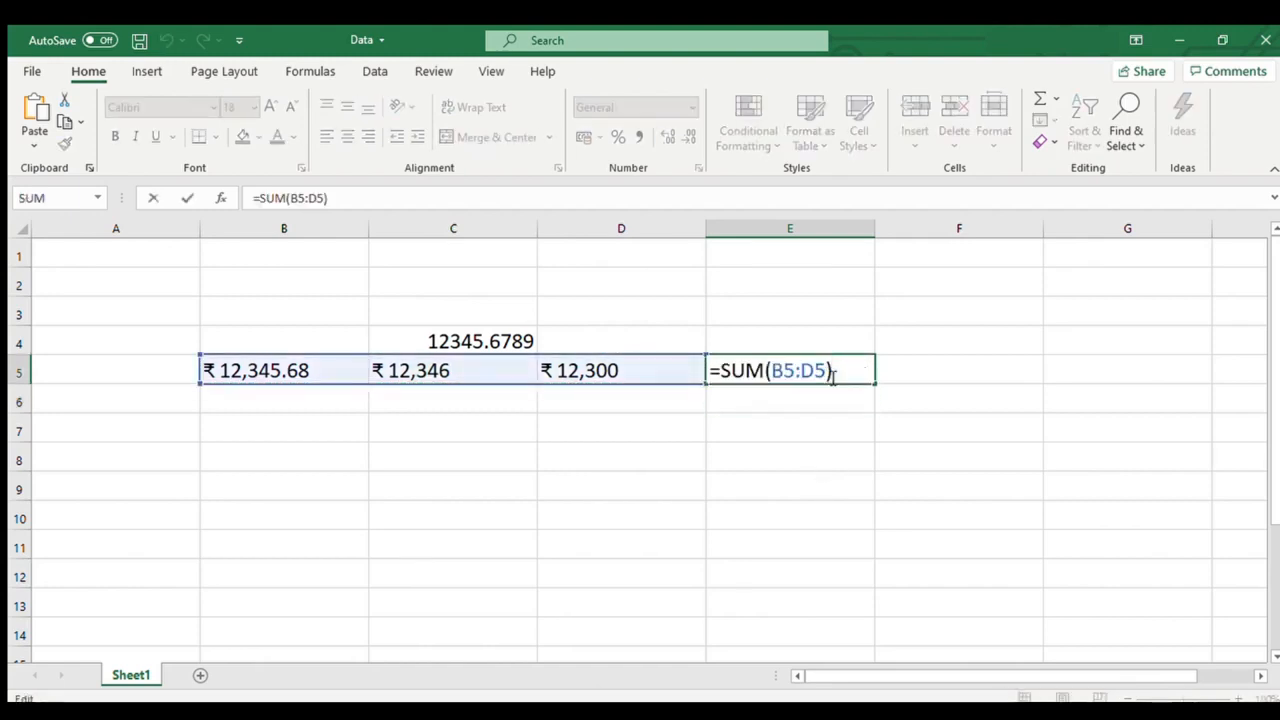
key("Return")
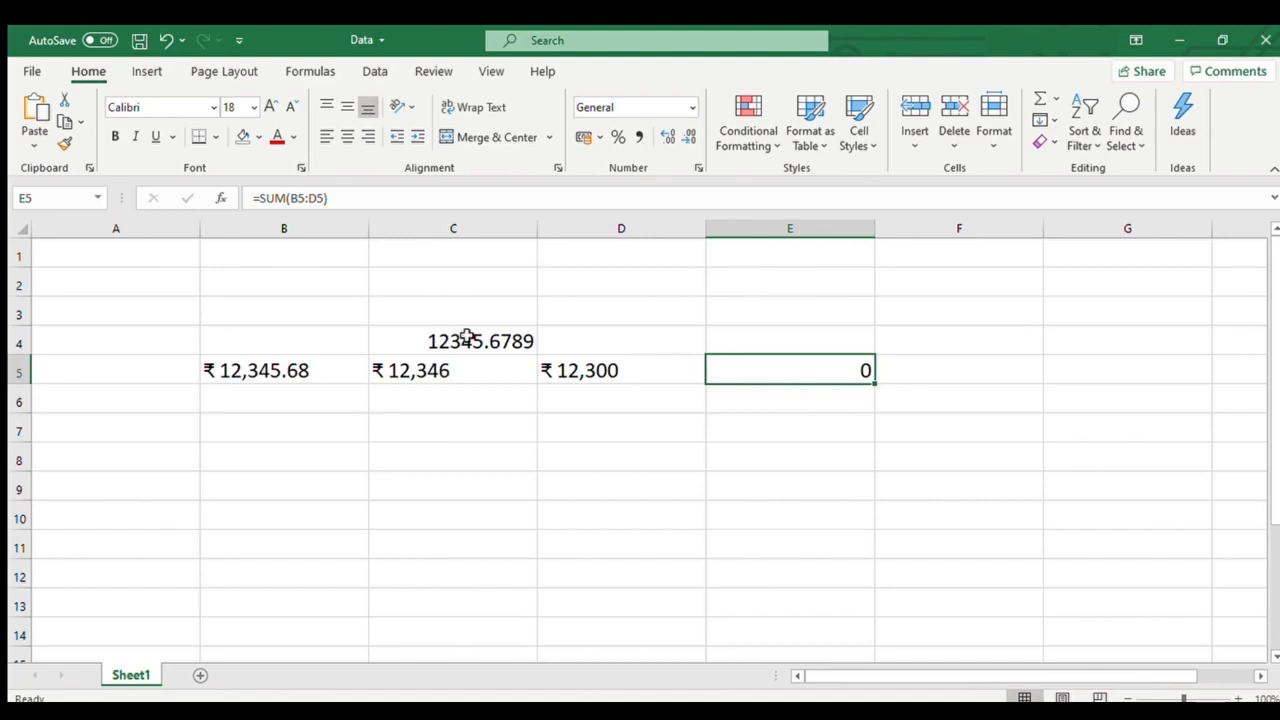
mouse_move(652, 400)
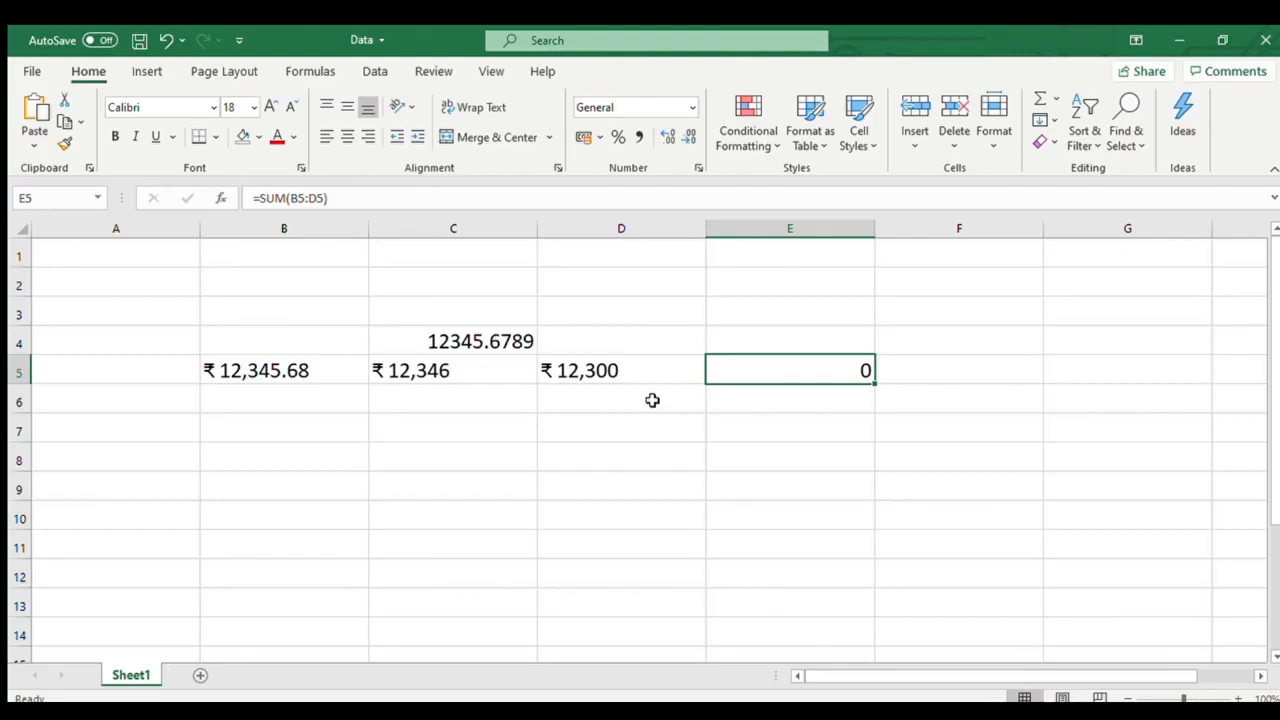
mouse_move(330, 294)
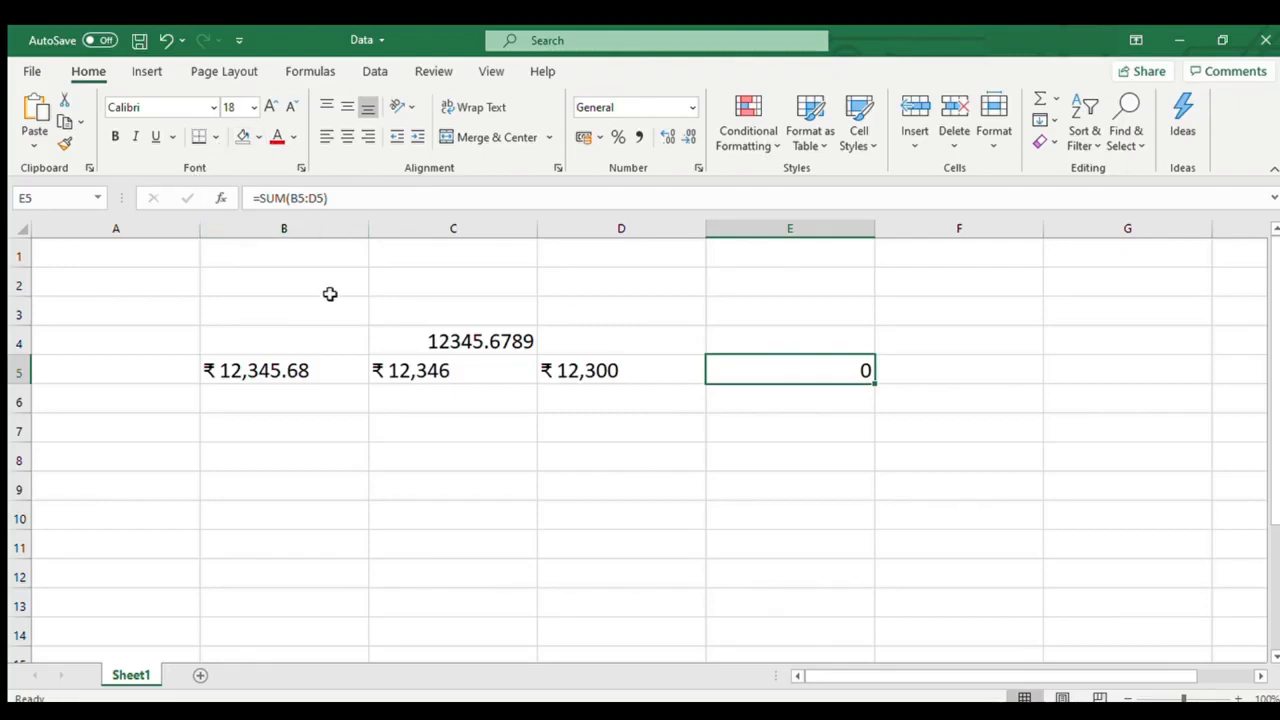
mouse_move(344, 294)
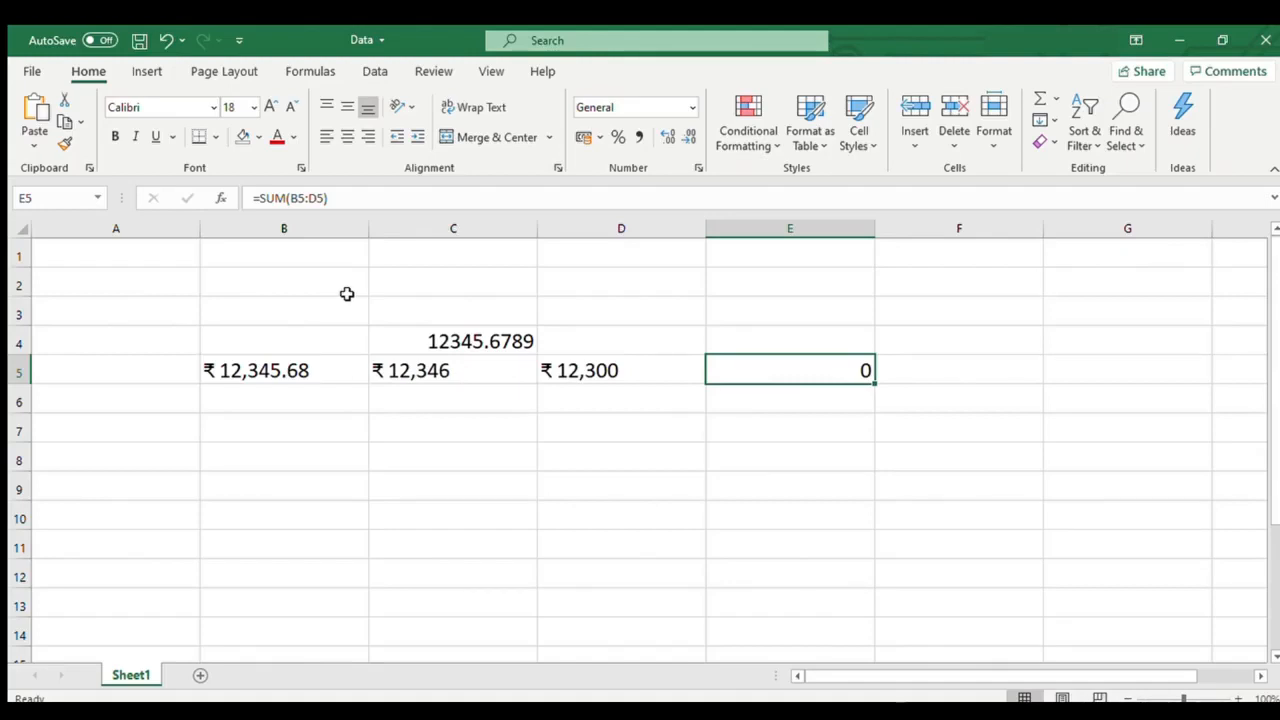
mouse_move(636, 252)
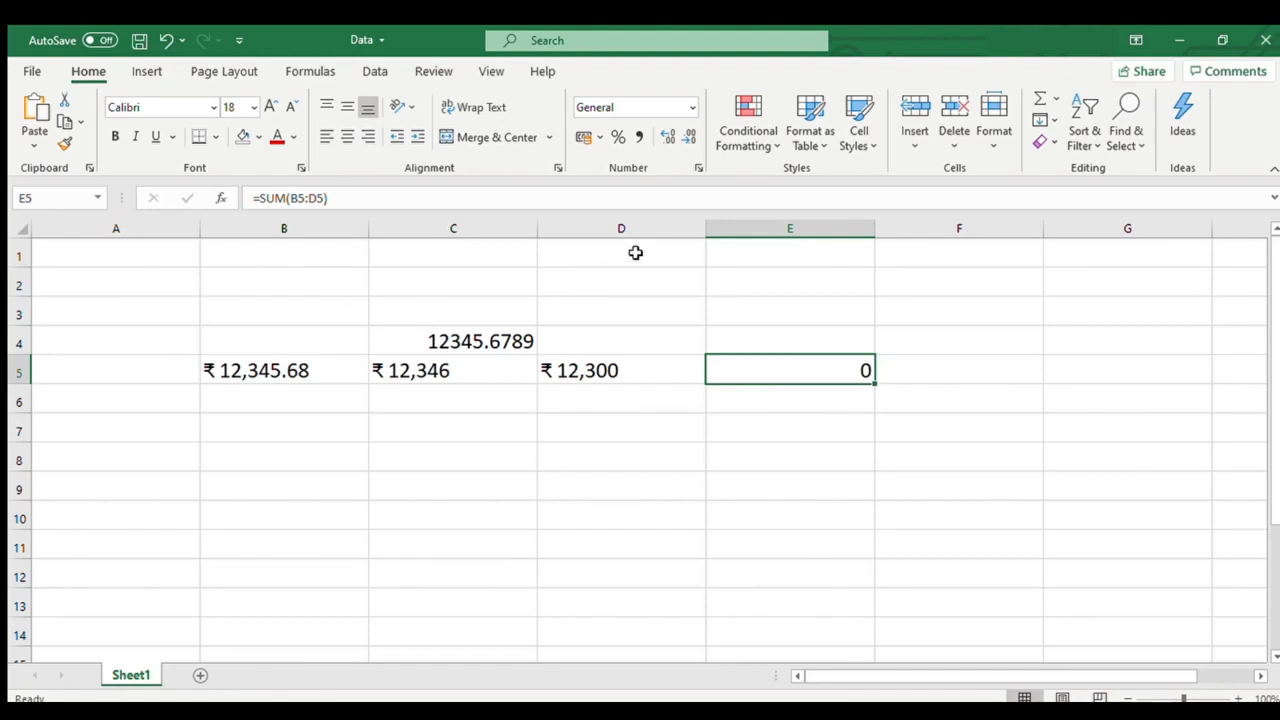
mouse_move(696, 170)
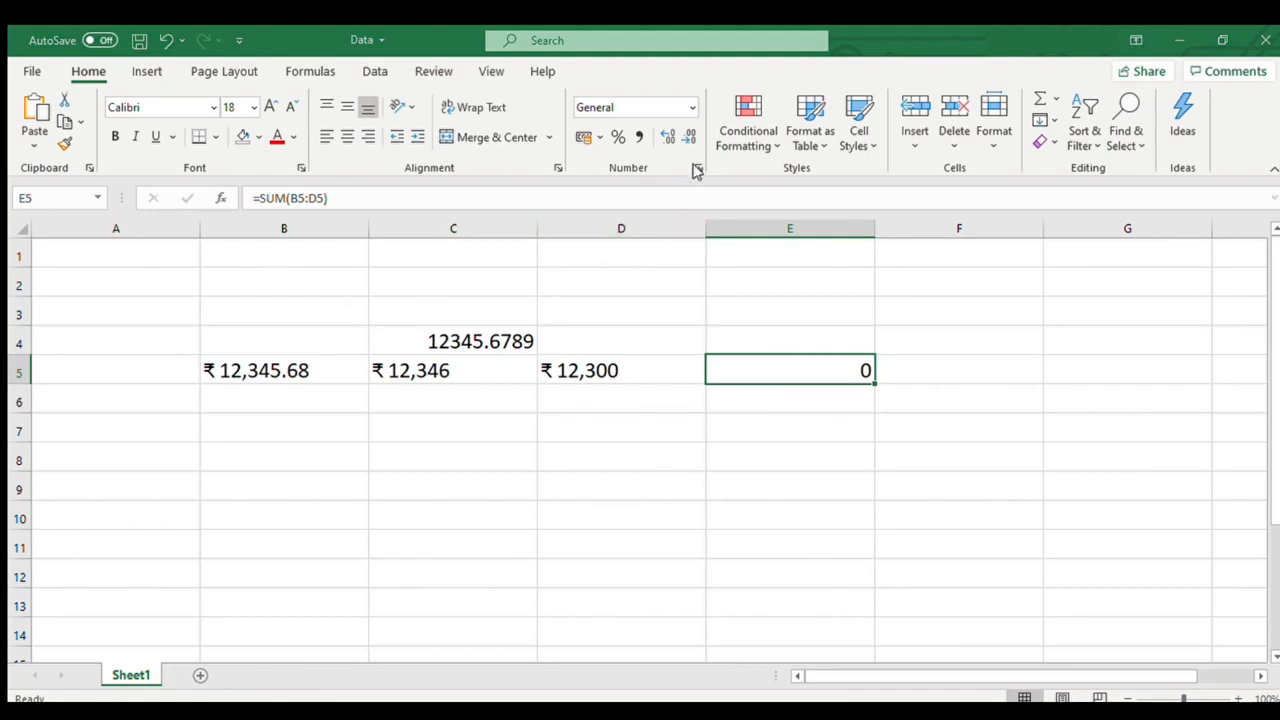
mouse_move(292, 228)
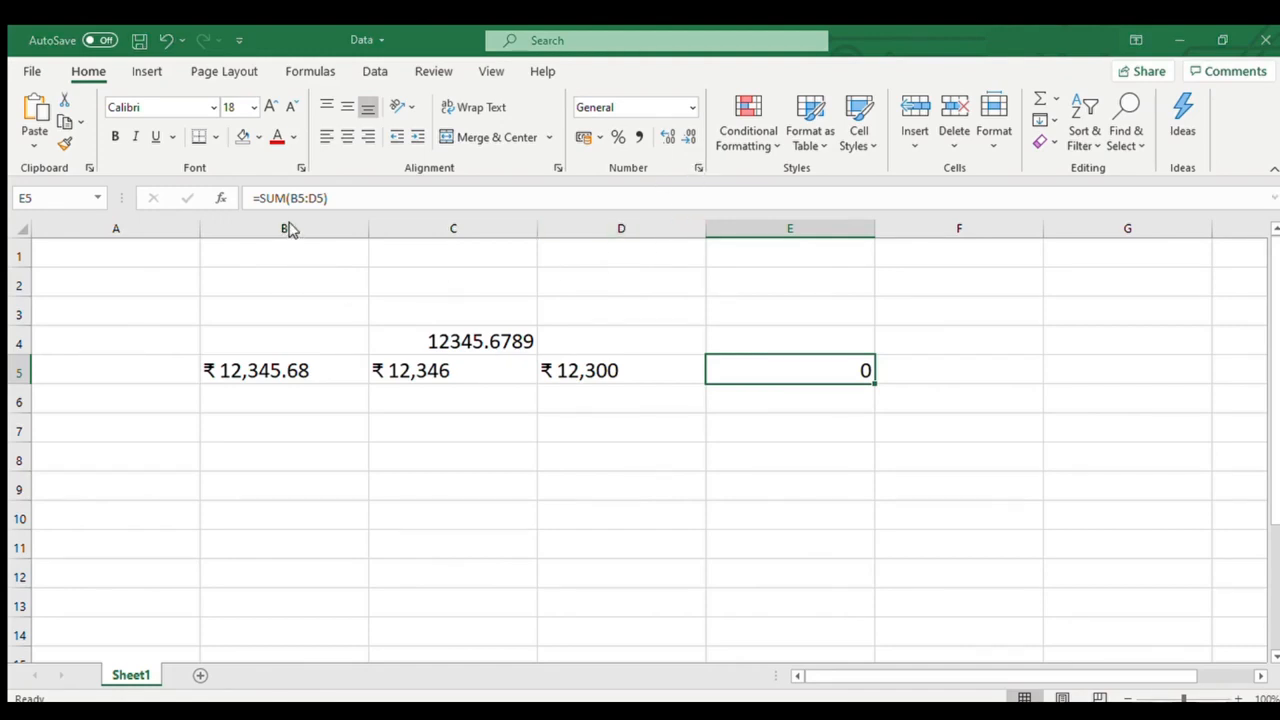